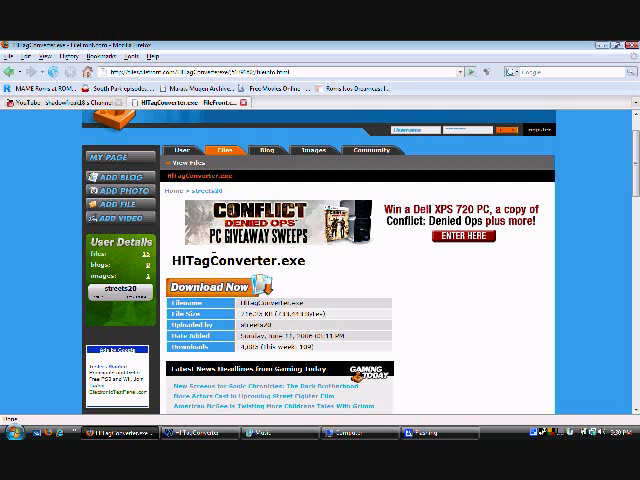
Download HLTagConverter.exe from its FileFront file page.
{"action": "left_click", "coordinate": [210, 287]}
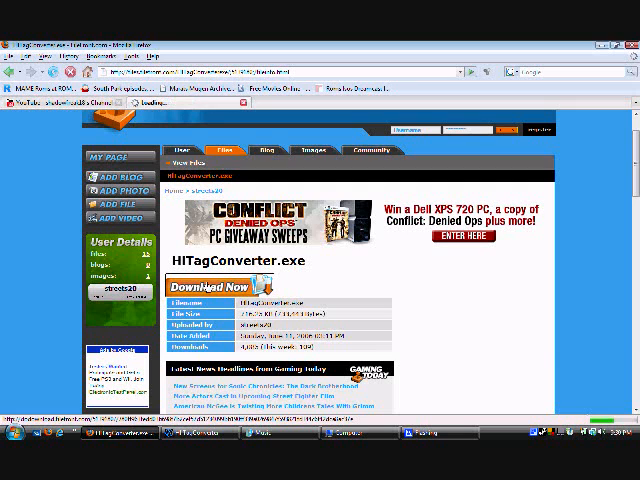
{"action": "left_click", "coordinate": [210, 287]}
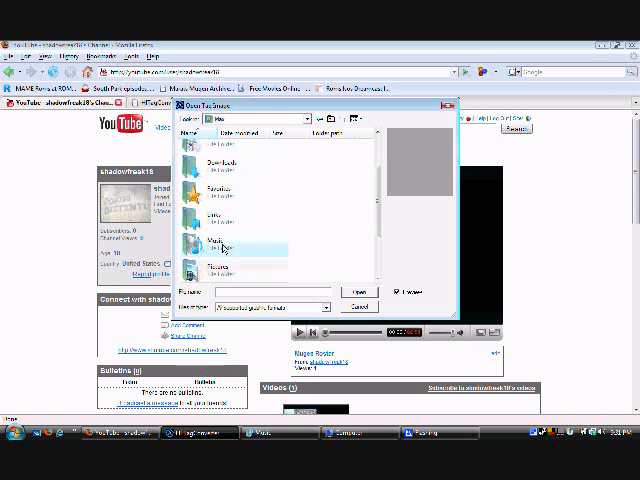
Load the logo picture from the Music folder as the spray, then close HLTagConverter.
{"action": "double_click", "coordinate": [205, 243]}
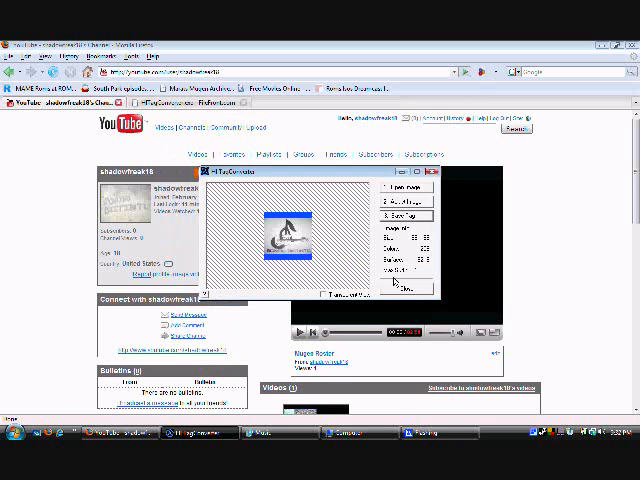
{"action": "left_click", "coordinate": [410, 288]}
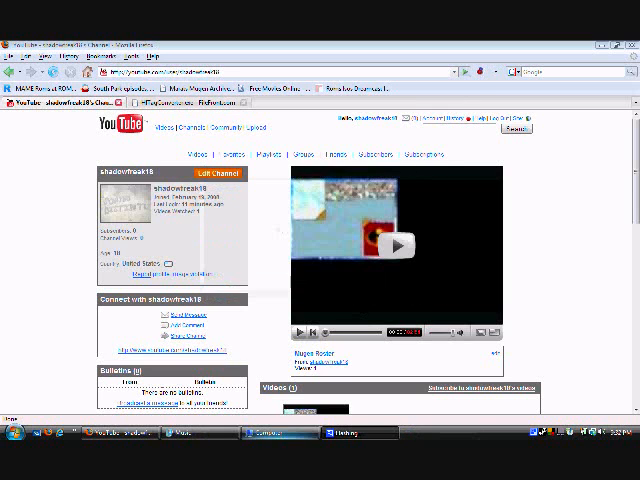
Browse from Computer through C:, Program Files and Steam to steamapps.
{"action": "left_click", "coordinate": [262, 435]}
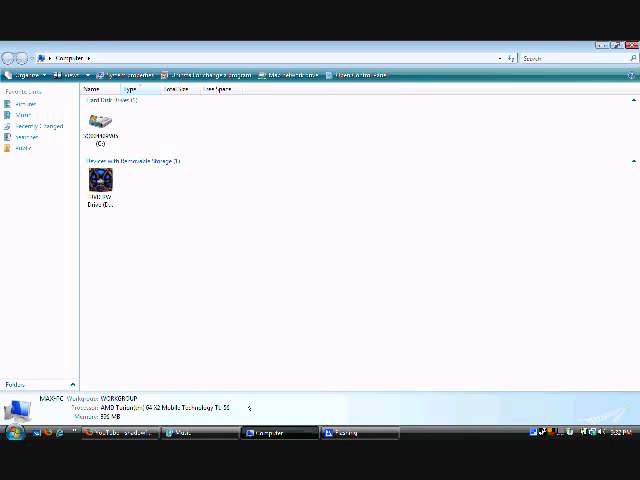
{"action": "mouse_move", "coordinate": [100, 130]}
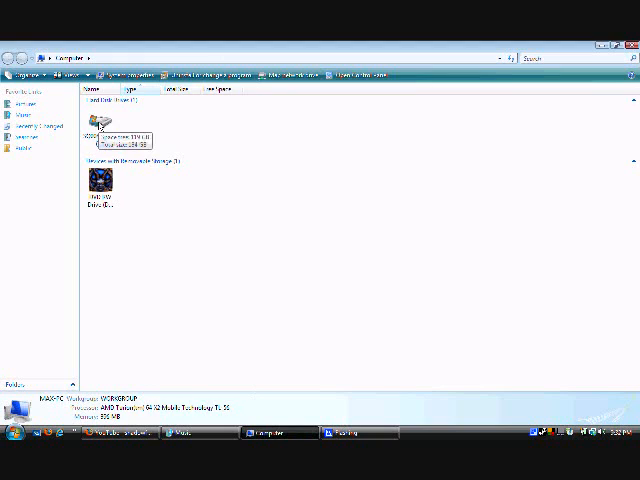
{"action": "double_click", "coordinate": [100, 125]}
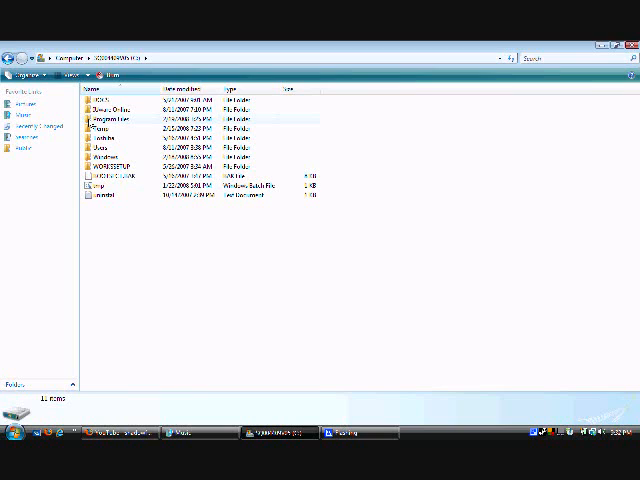
{"action": "double_click", "coordinate": [115, 119]}
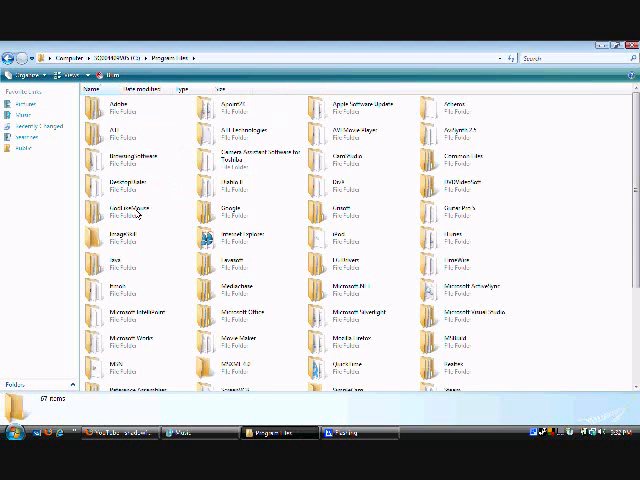
{"action": "mouse_move", "coordinate": [564, 249]}
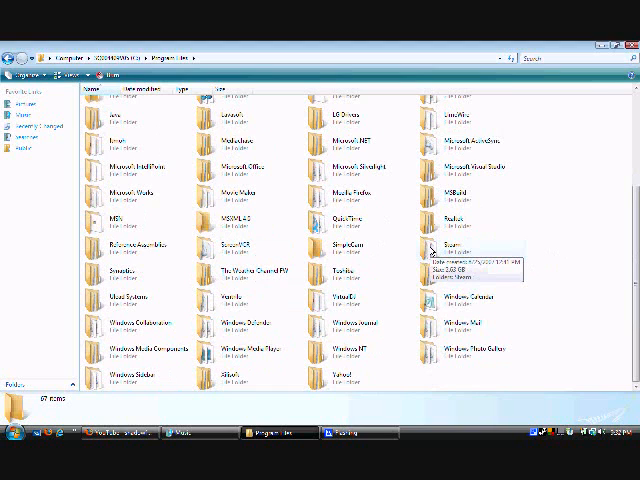
{"action": "double_click", "coordinate": [443, 247]}
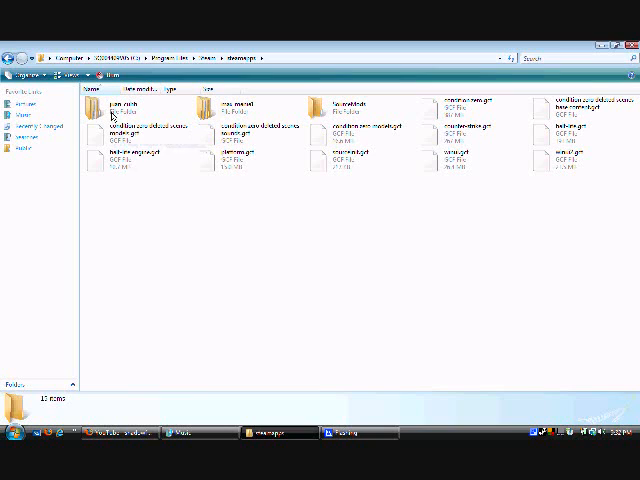
Go from the Steam account folder through condition zero into czero.
{"action": "double_click", "coordinate": [103, 113]}
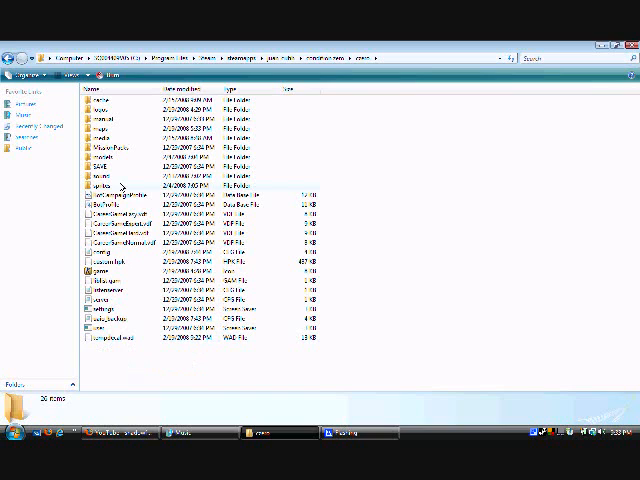
{"action": "left_click", "coordinate": [110, 336]}
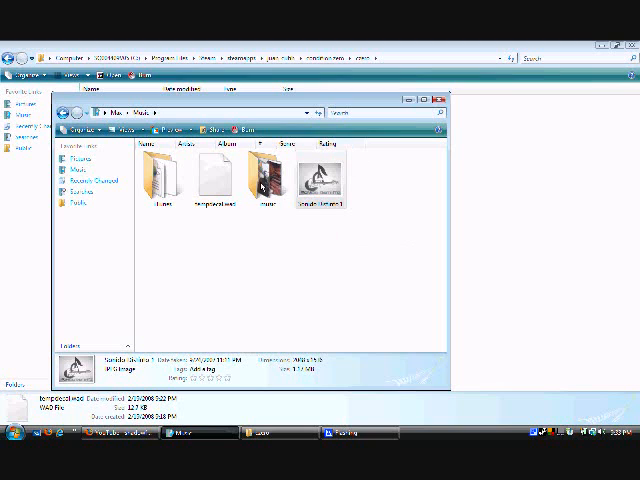
{"action": "mouse_move", "coordinate": [210, 180]}
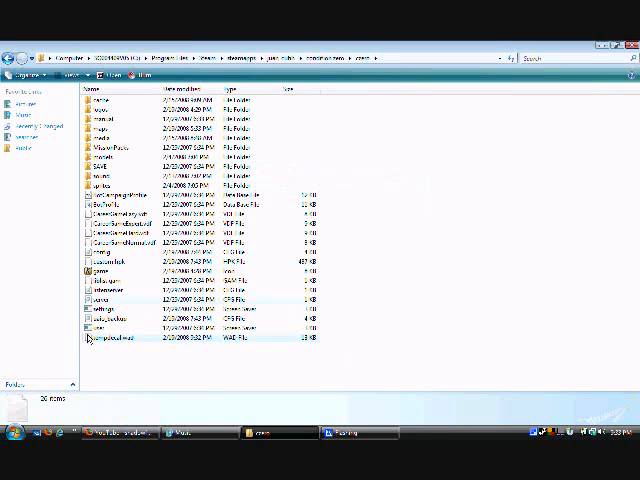
{"action": "mouse_move", "coordinate": [100, 335]}
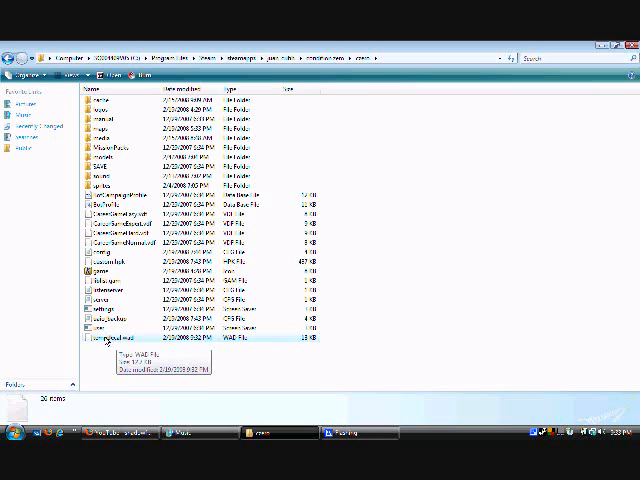
{"action": "mouse_move", "coordinate": [305, 423]}
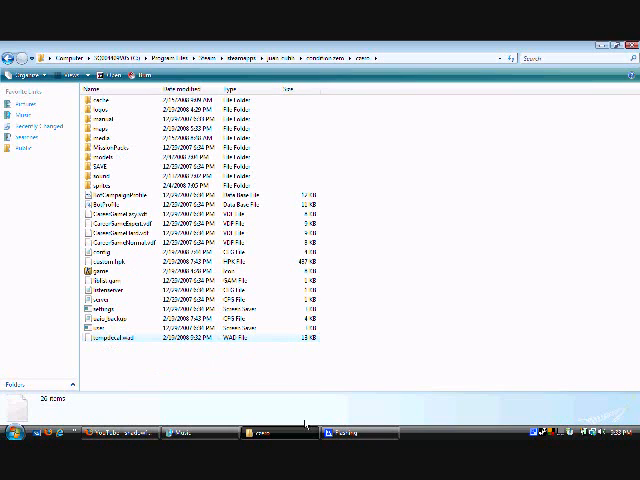